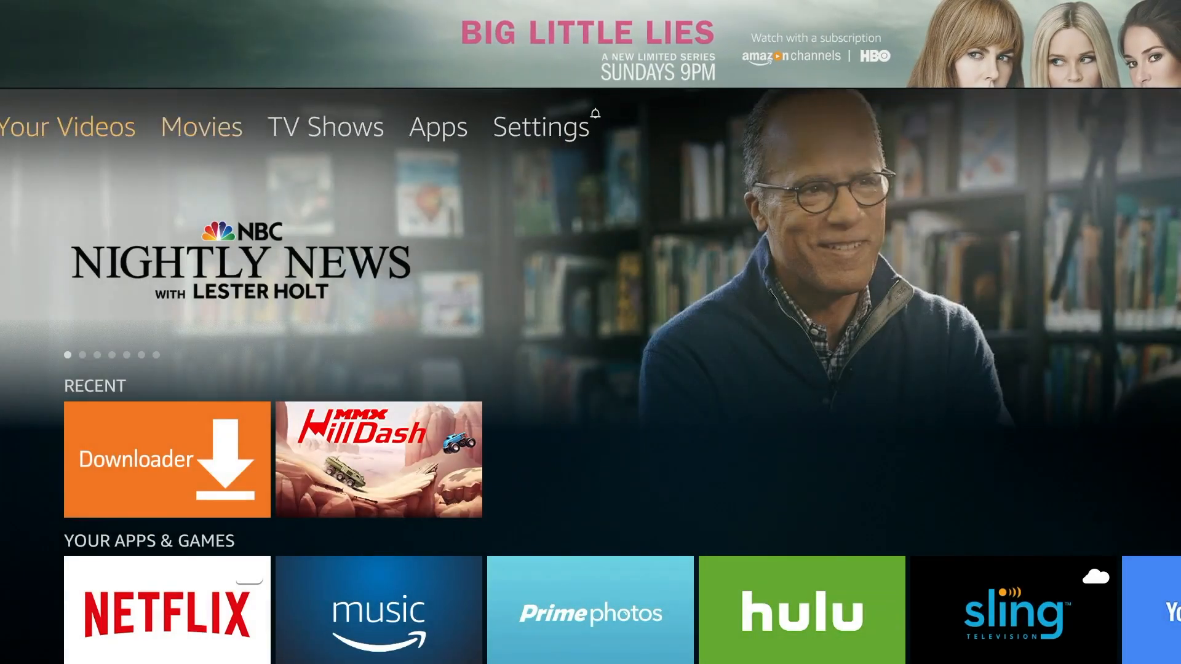
# Turn on Apps from Unknown Sources in Device > Developer options and accept the warning
pyautogui.click(539, 125)
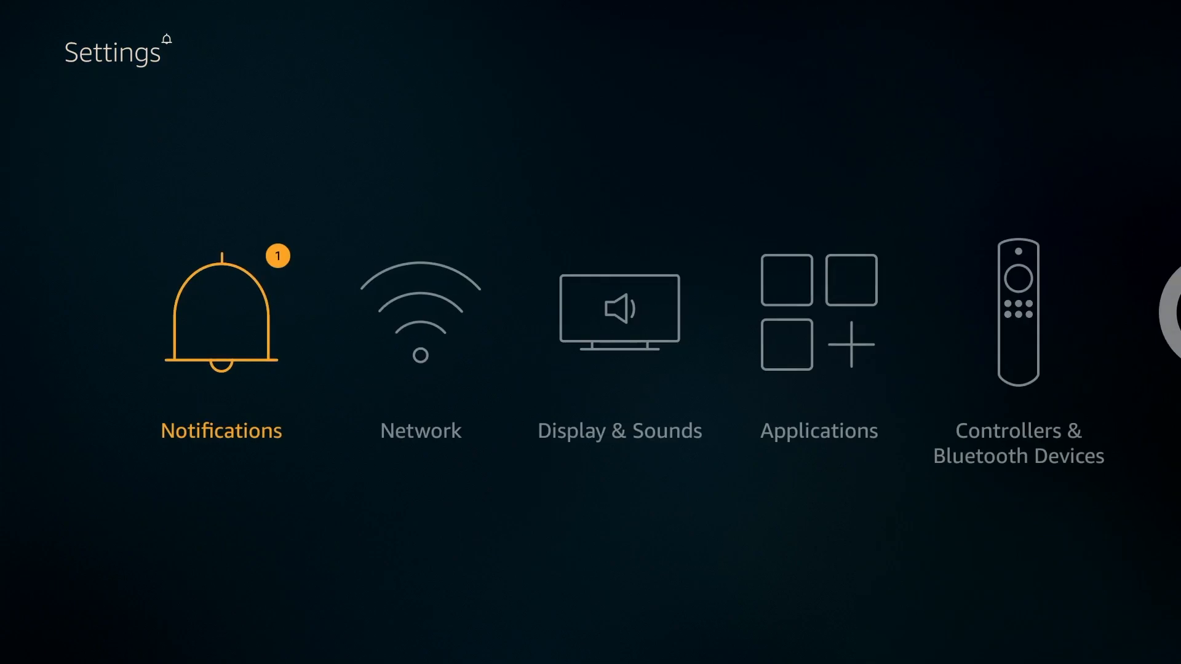
pyautogui.hscroll(3)
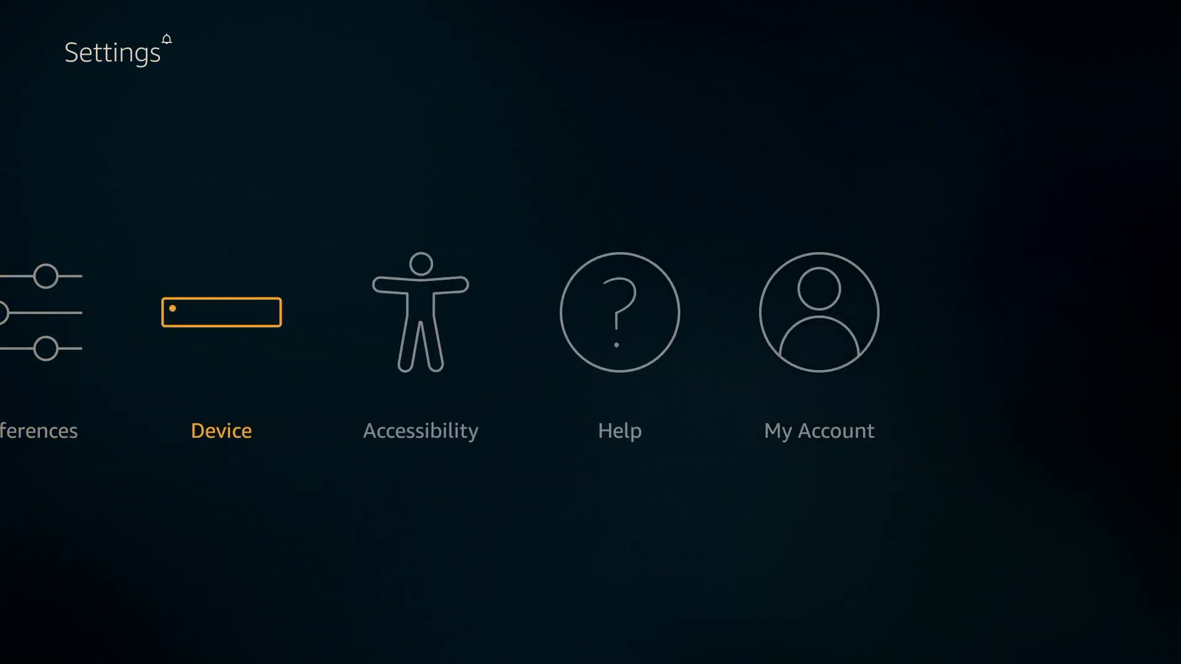
pyautogui.click(220, 312)
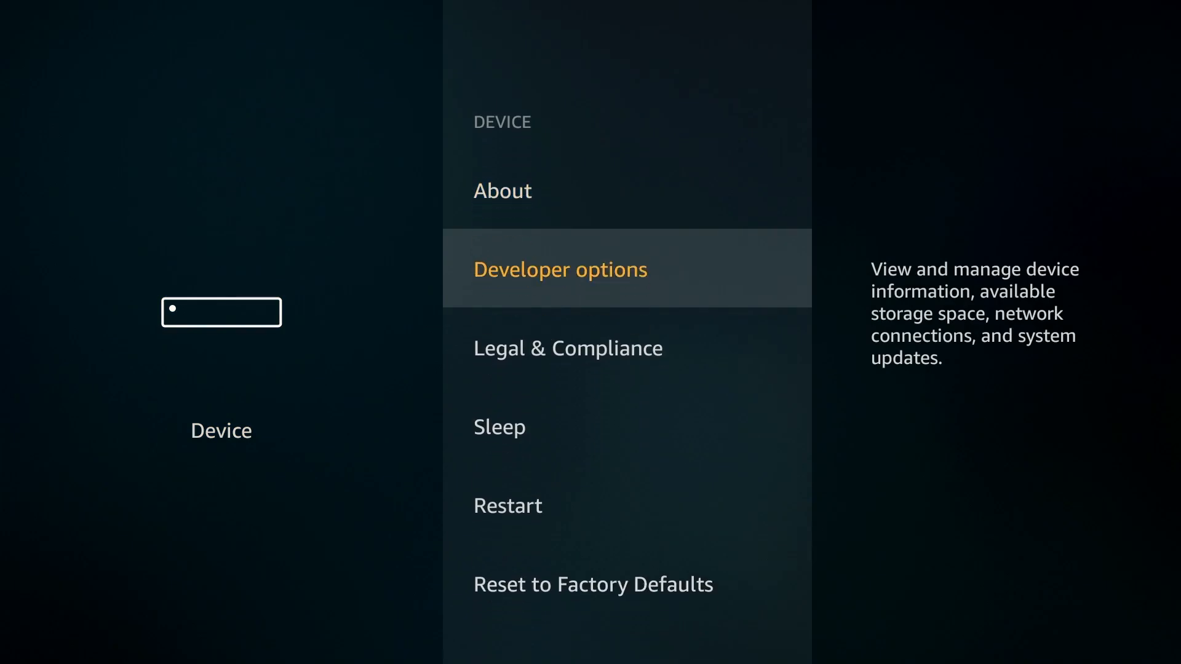
pyautogui.click(559, 269)
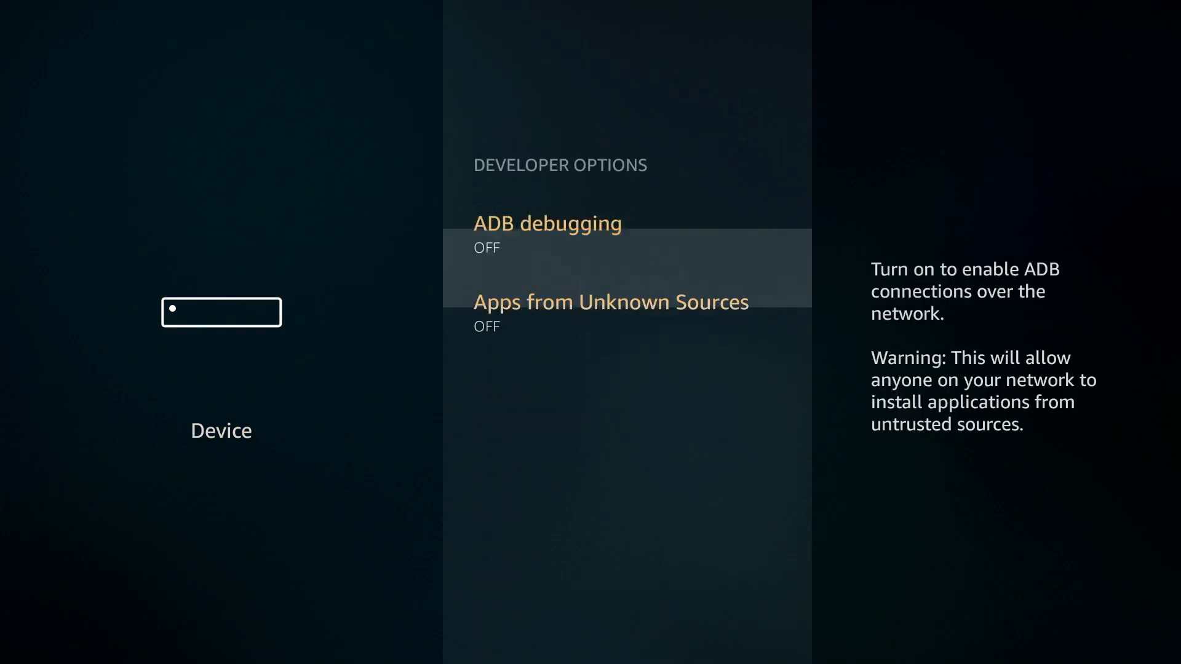
pyautogui.click(610, 301)
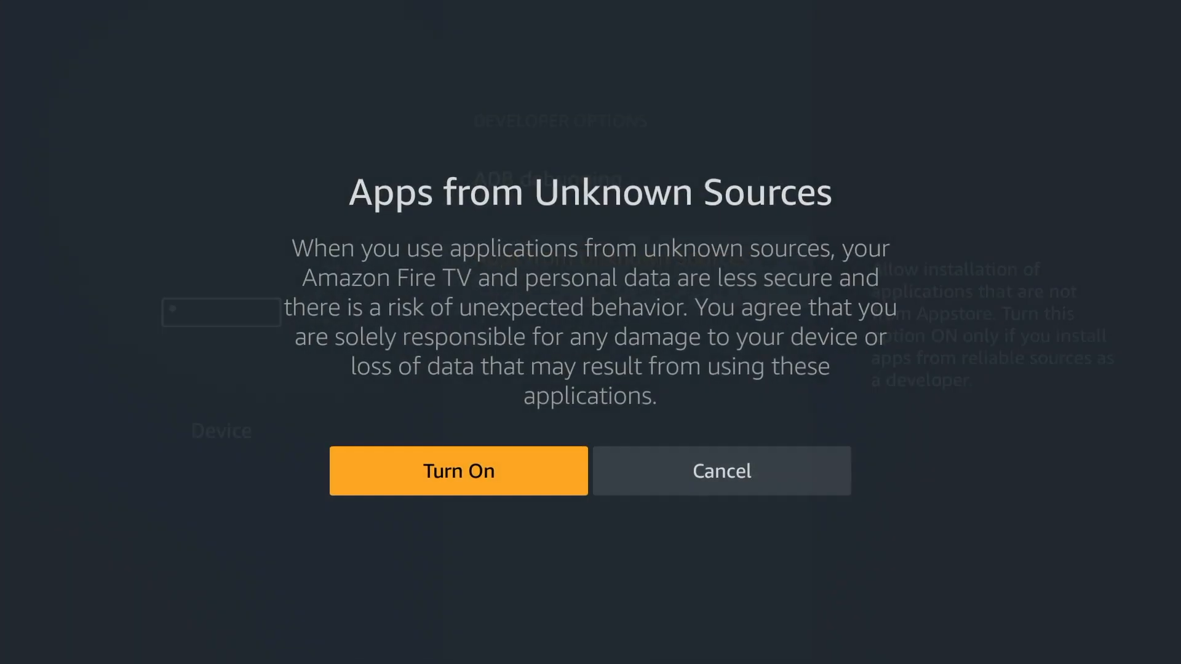
pyautogui.click(458, 470)
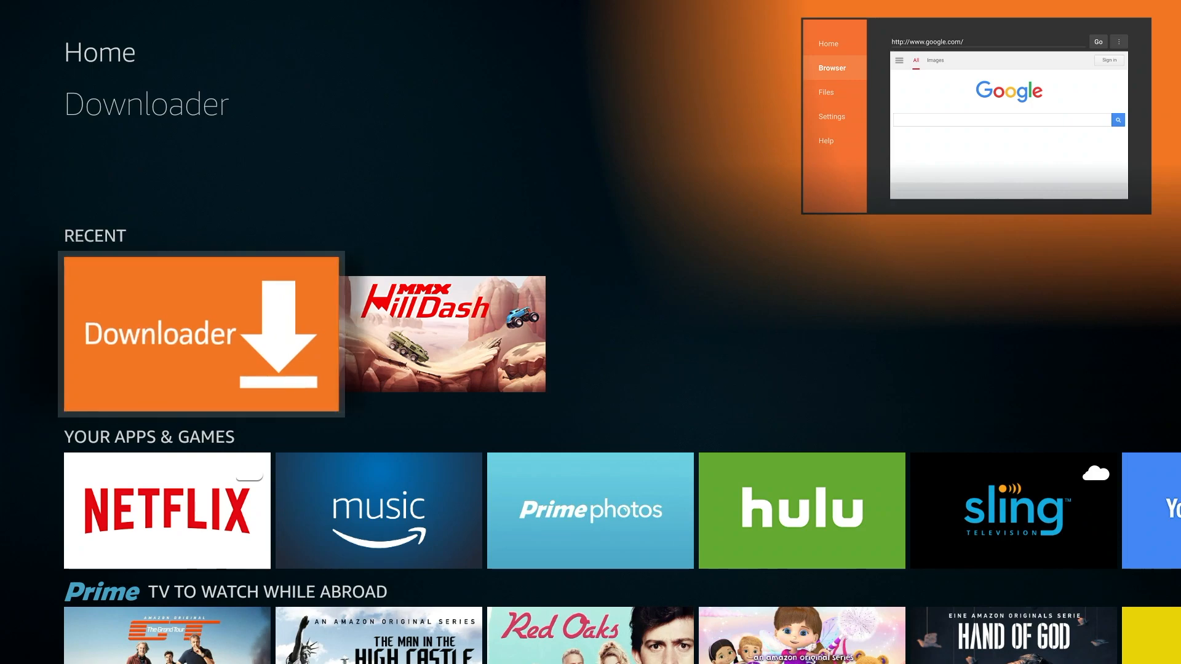
# Launch Downloader, dismiss the New Features notice, and clear the browser's old web address
pyautogui.click(201, 333)
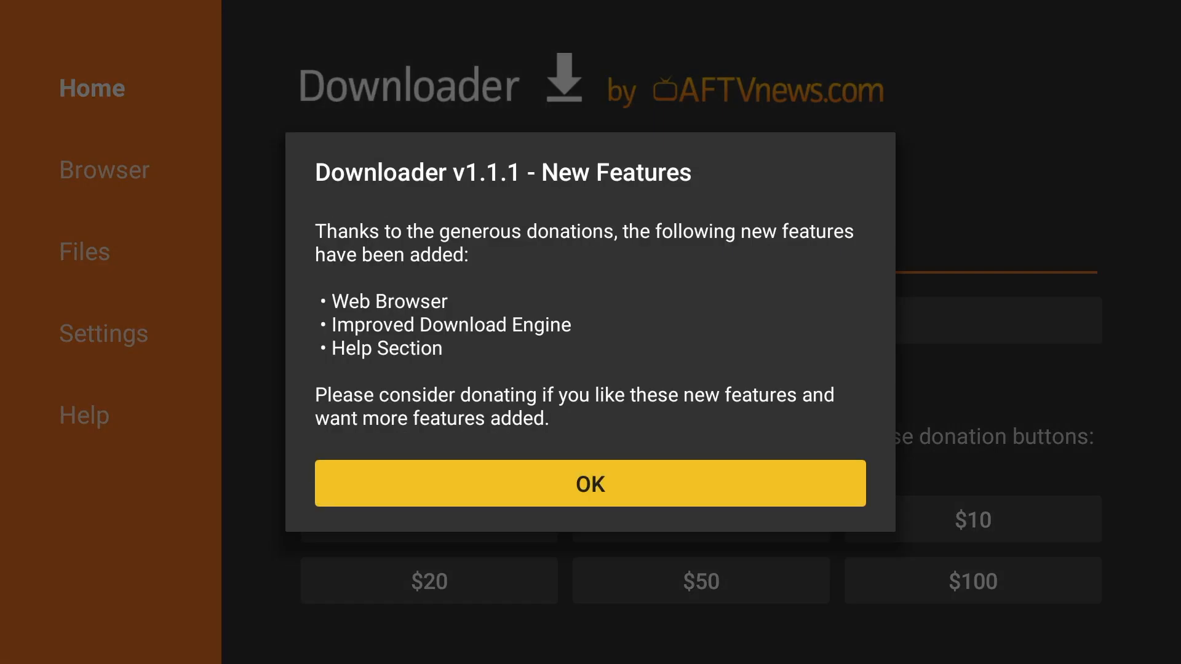
pyautogui.click(590, 482)
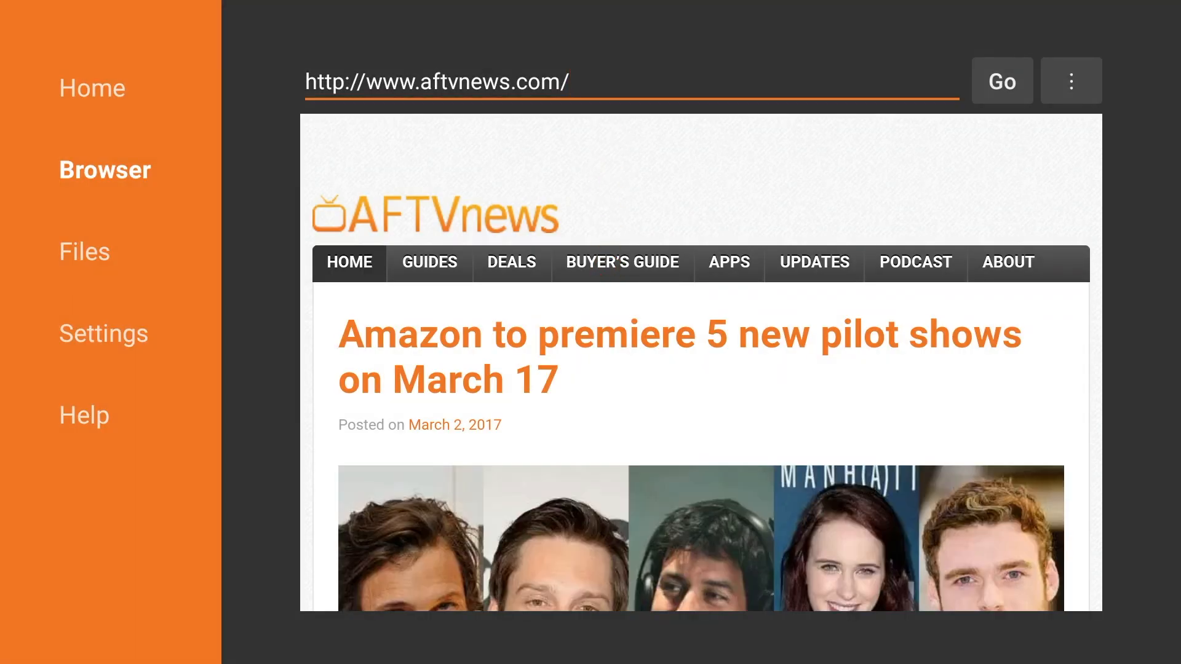
pyautogui.click(631, 81)
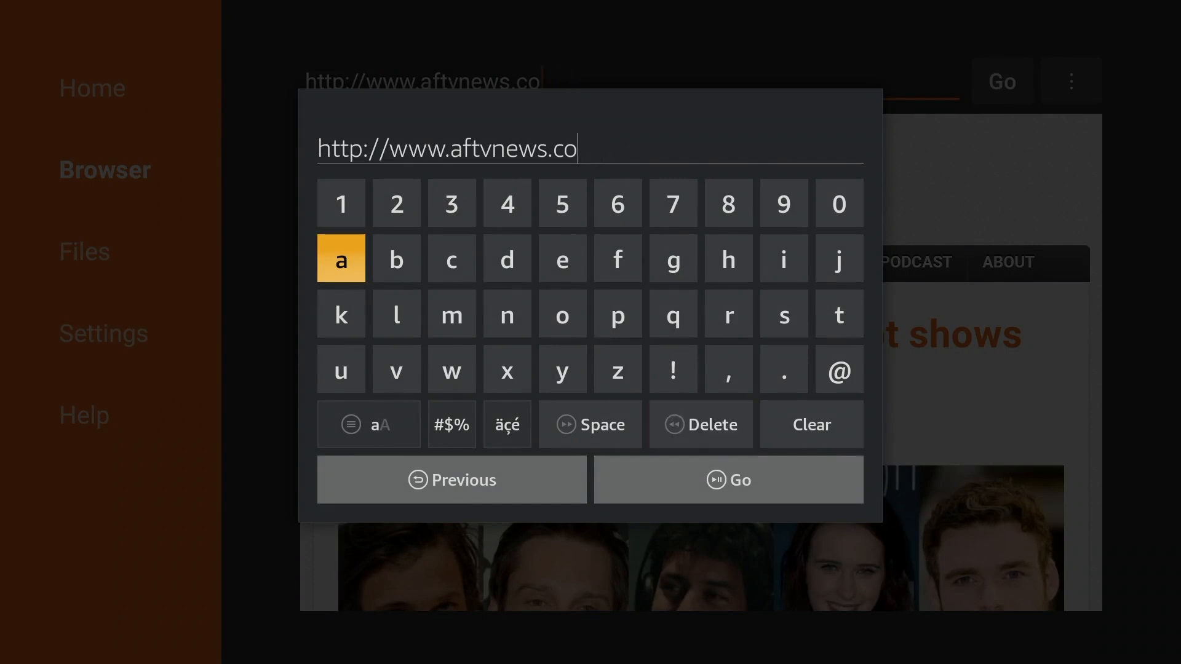
pyautogui.click(700, 424)
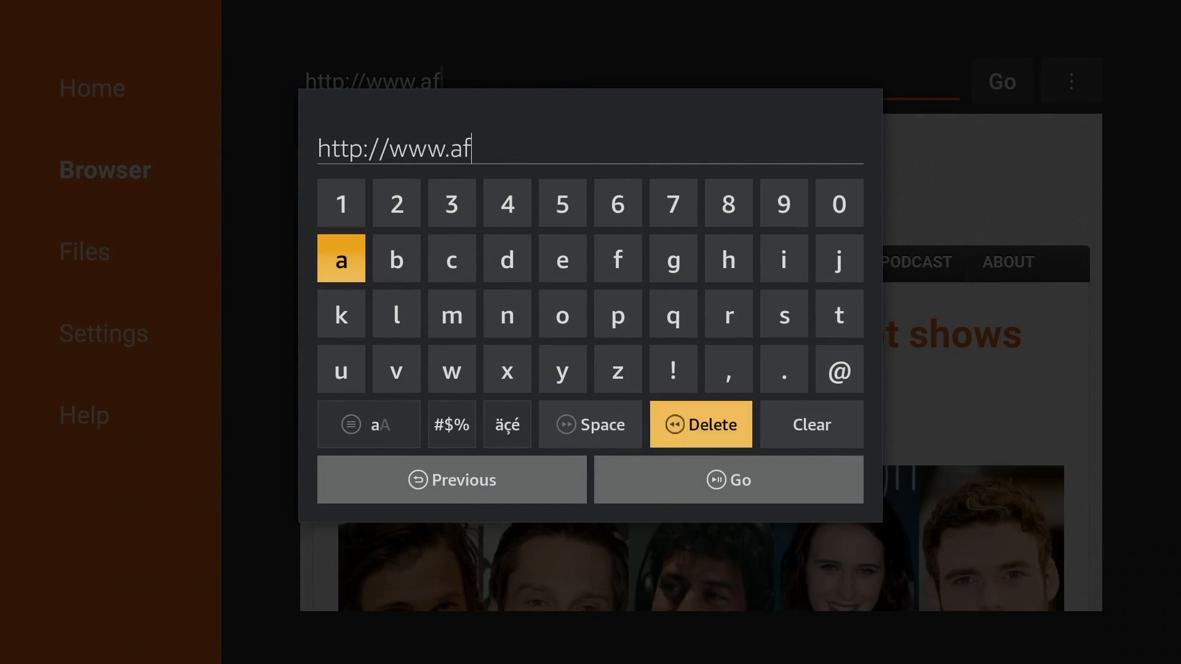
pyautogui.click(700, 424)
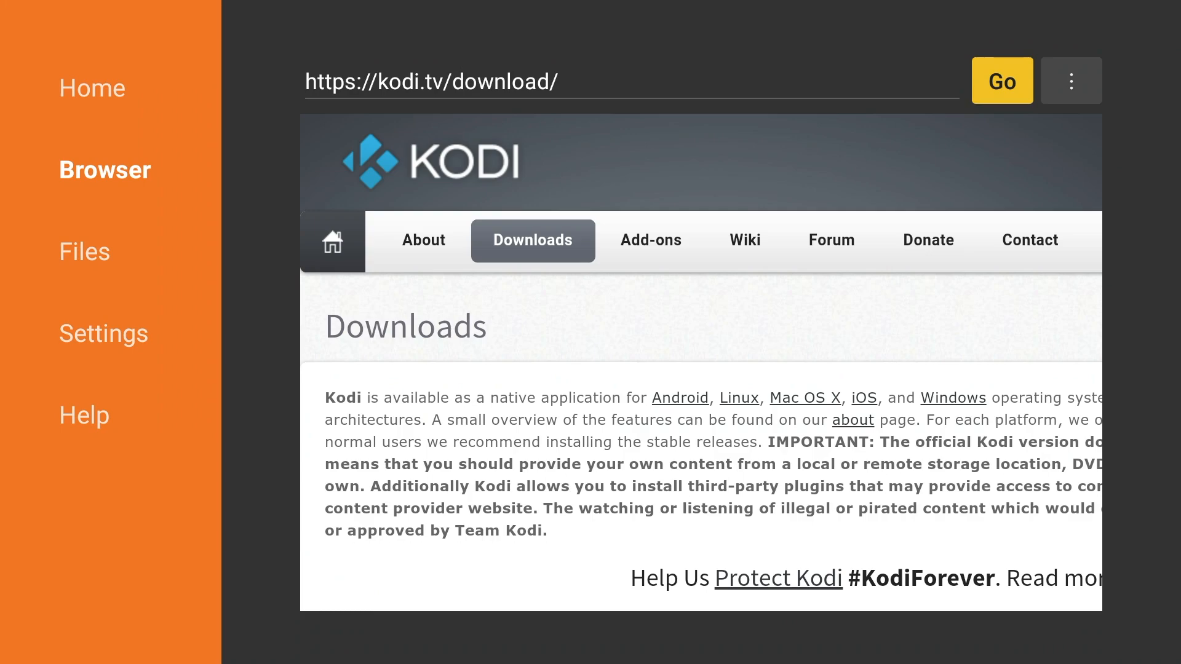
# Scroll the Kodi downloads page past v17.0 to the Android ARM, x86 and ARMv8A links
pyautogui.click(607, 343)
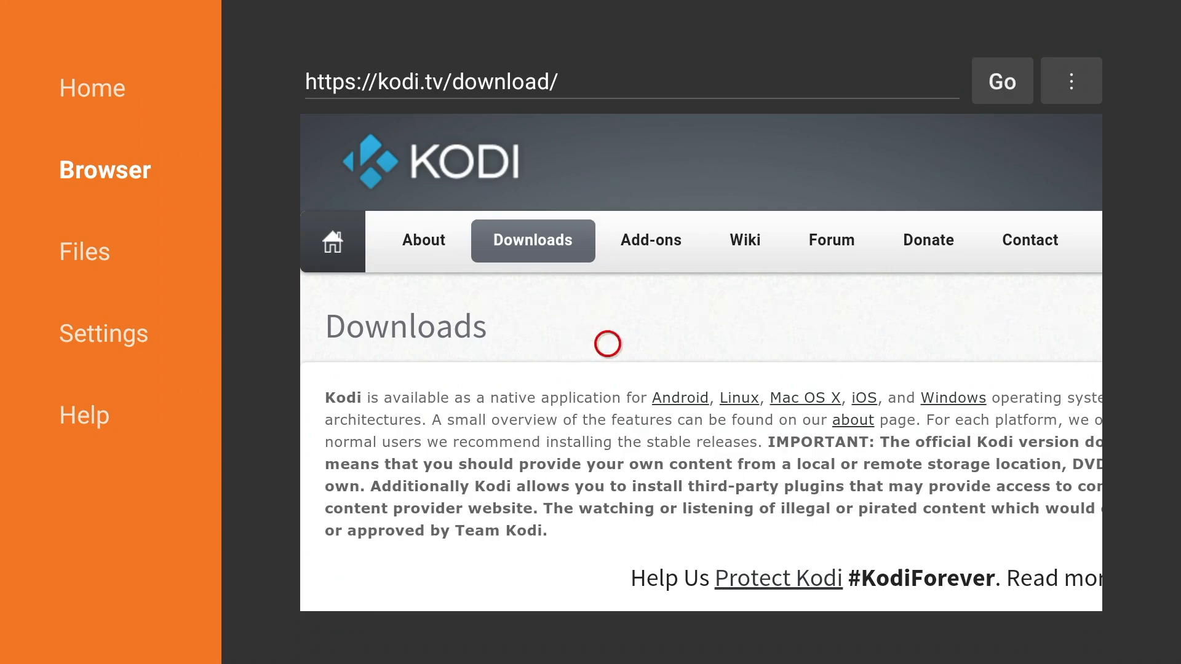
pyautogui.scroll(-3)
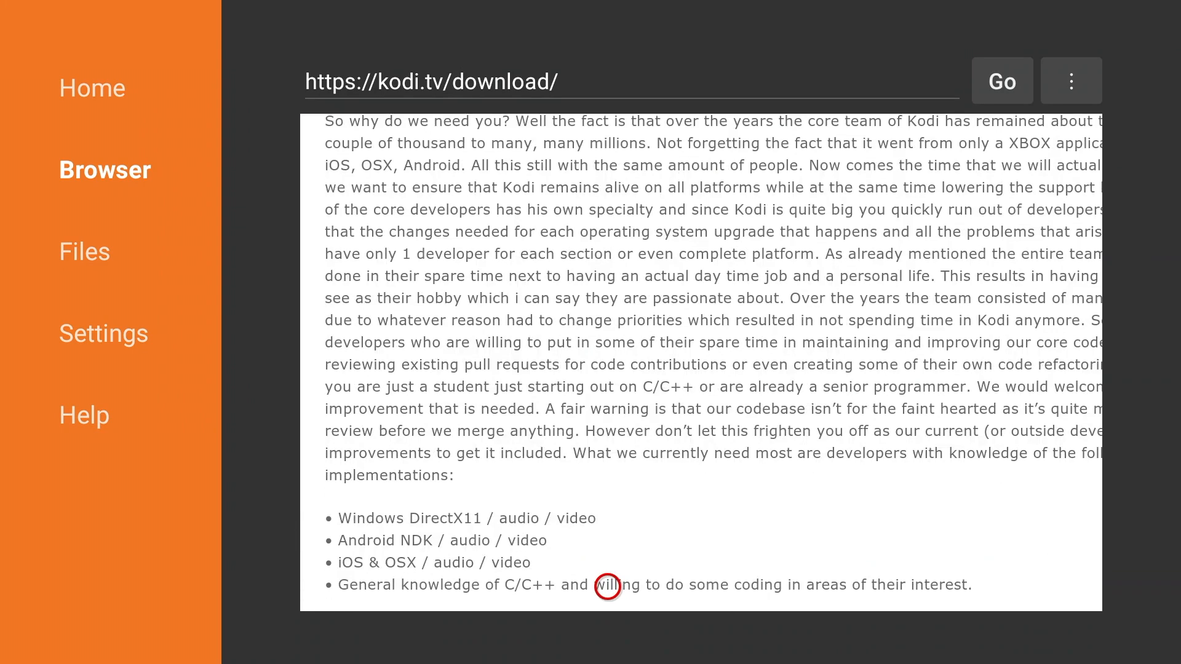
pyautogui.scroll(-3)
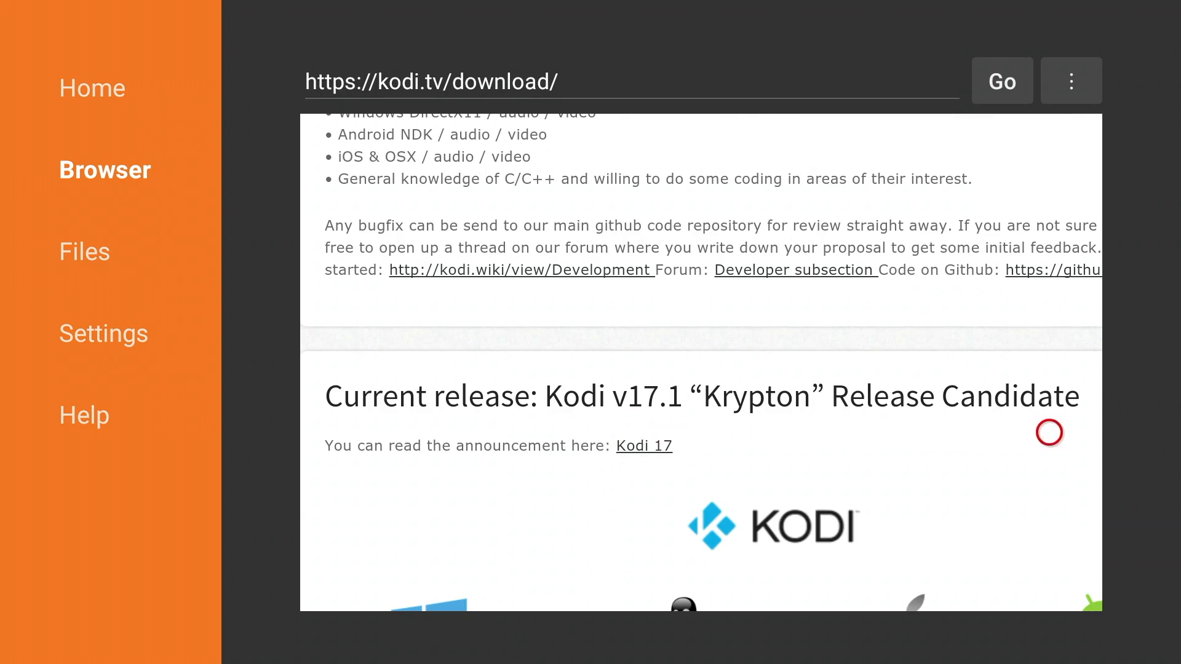
pyautogui.scroll(-3)
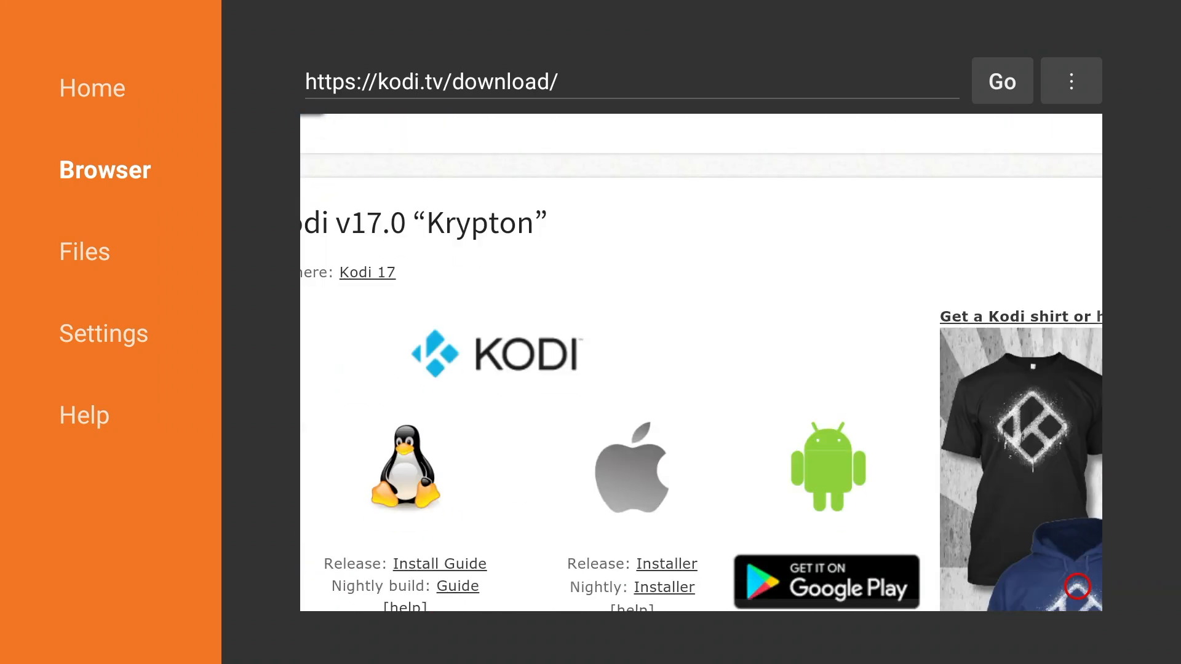
pyautogui.scroll(-3)
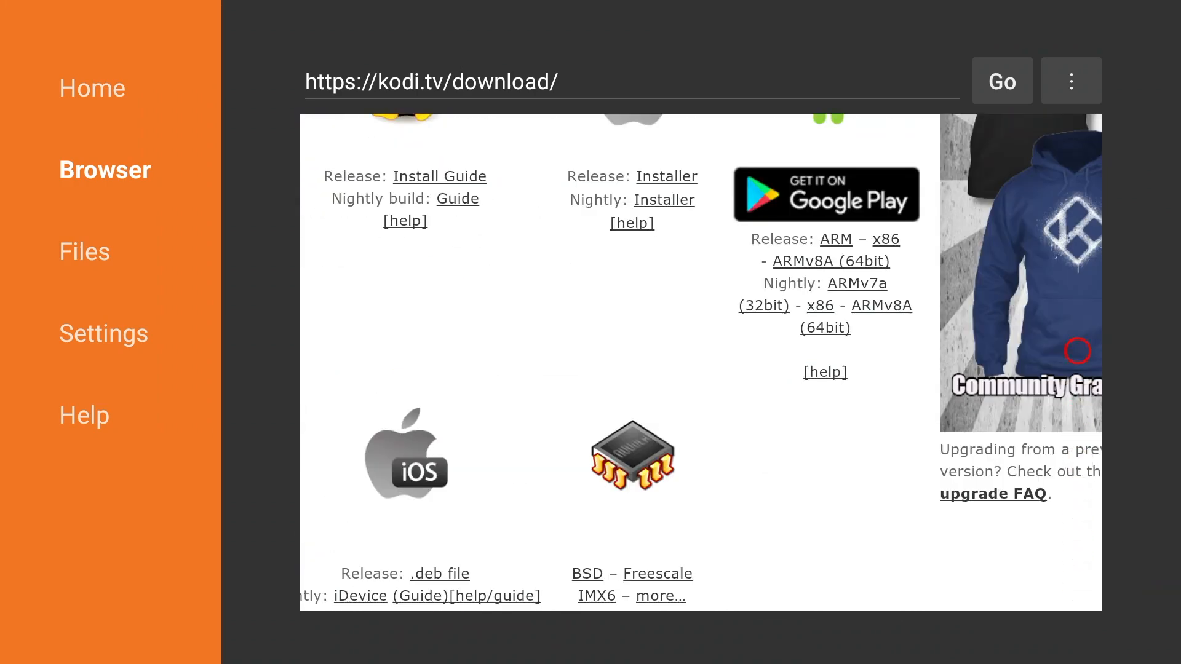
pyautogui.scroll(-3)
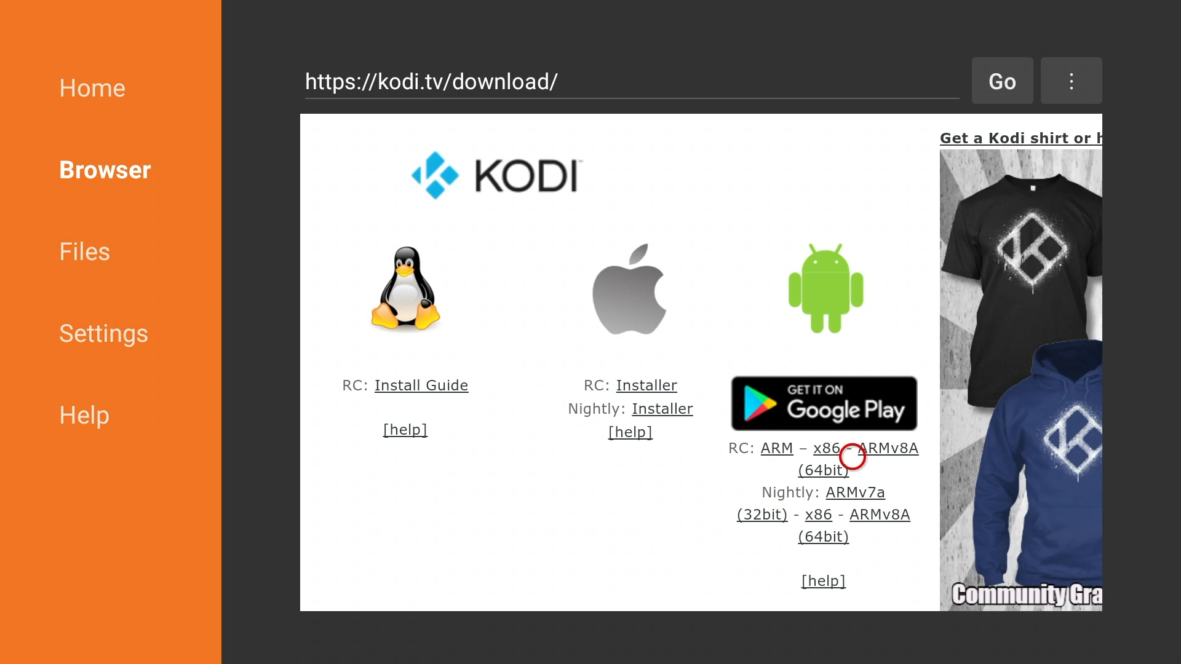
pyautogui.moveTo(851, 503)
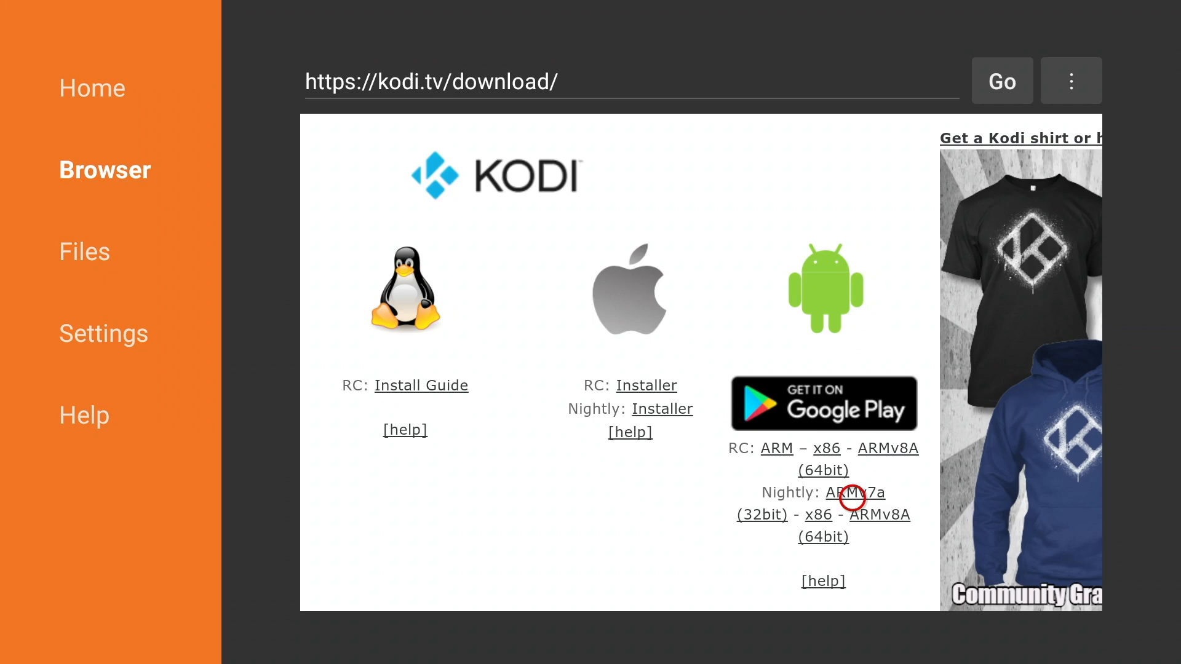
pyautogui.moveTo(757, 447)
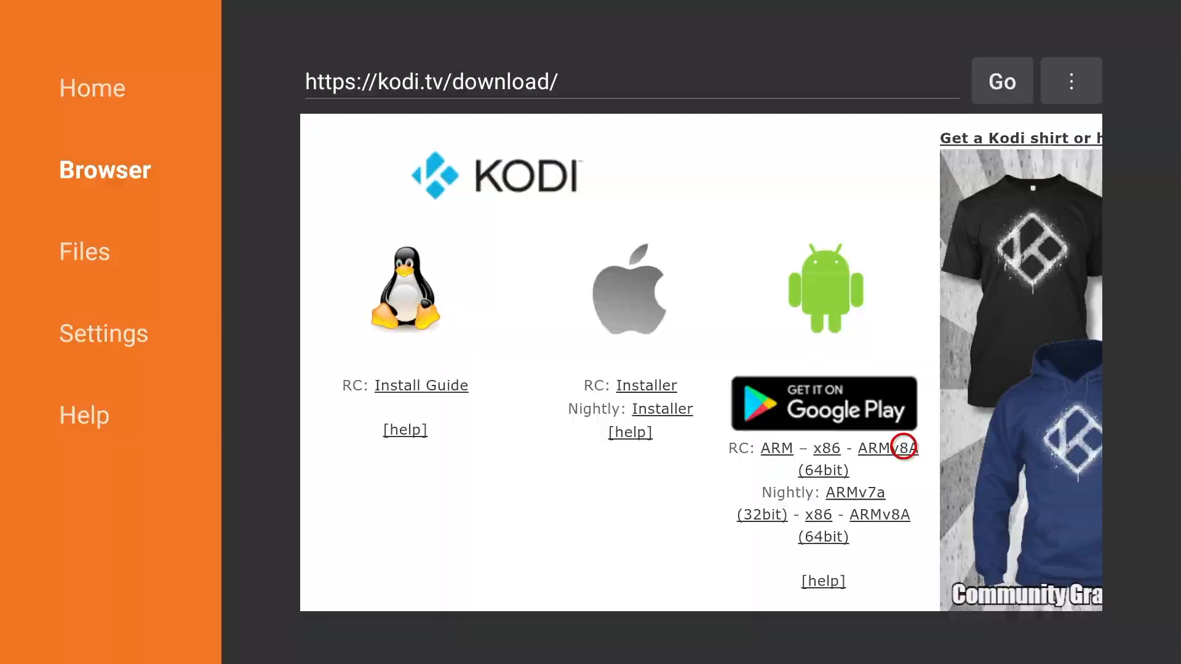
# Download the RC ARMv8A (64bit) build and install it over the existing Kodi app
pyautogui.click(886, 448)
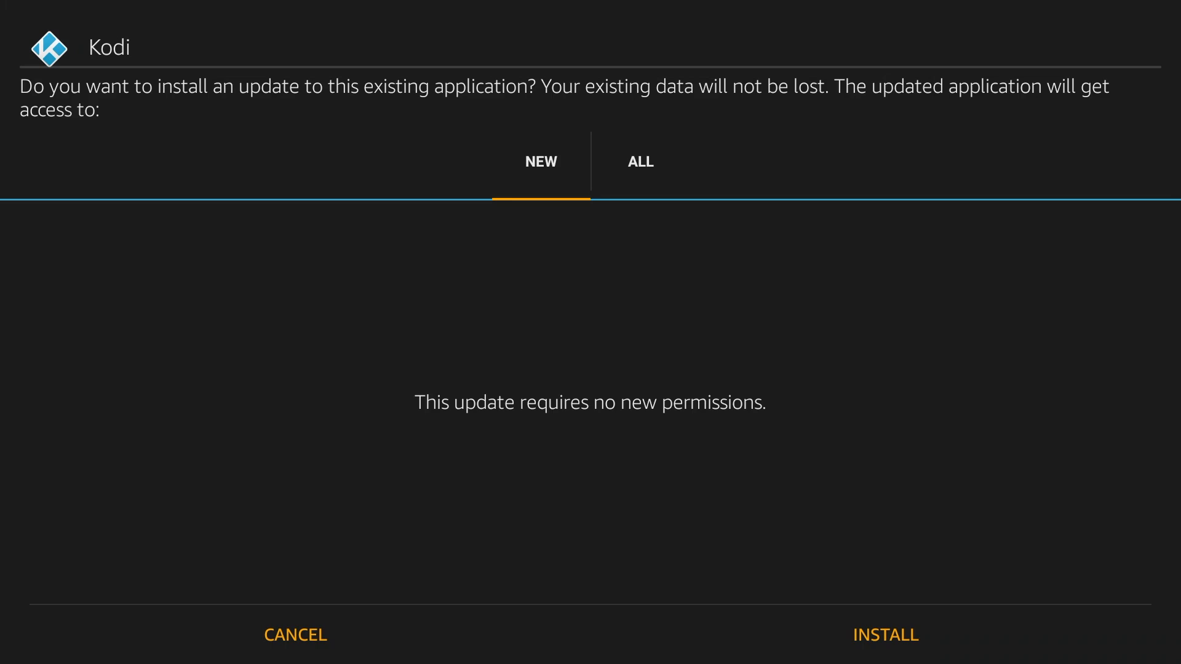
pyautogui.click(884, 635)
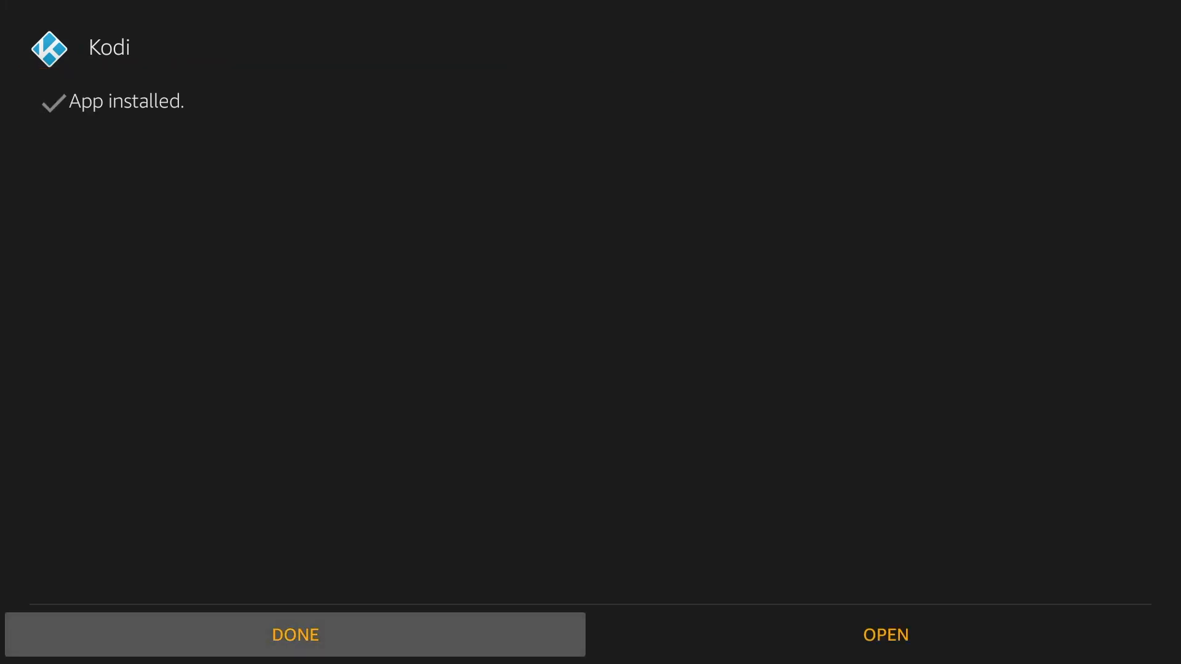
pyautogui.click(295, 634)
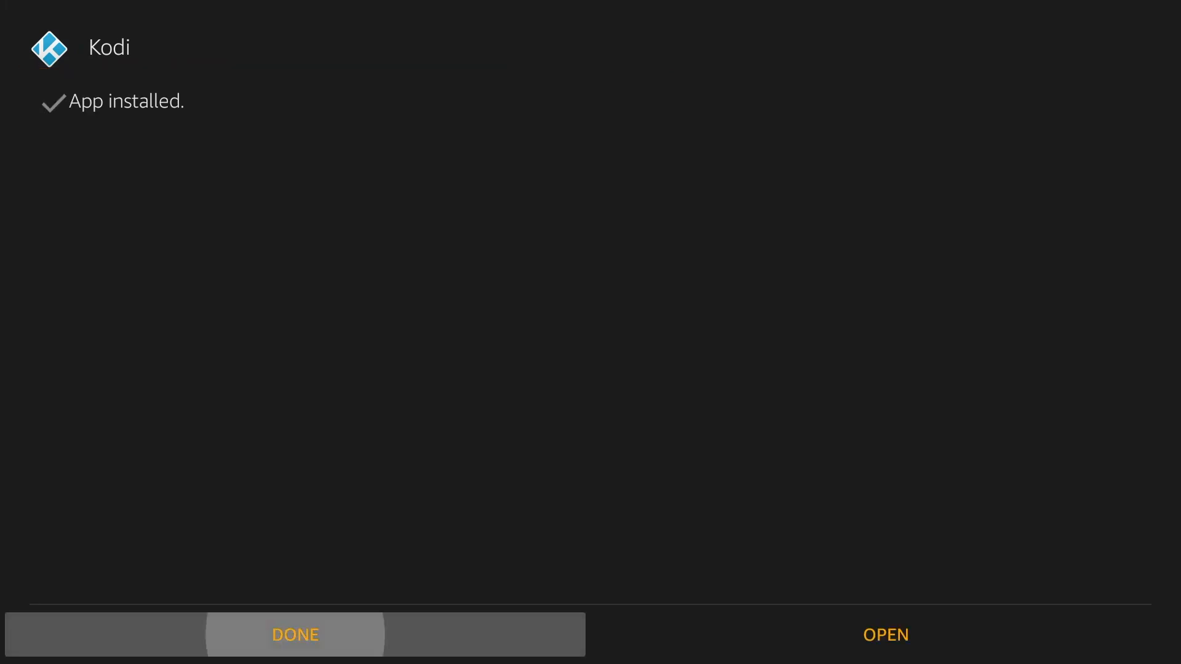
# Delete the downloaded Kodi installer, then launch Kodi 17.1-RC1 and view its add-ons
pyautogui.click(294, 635)
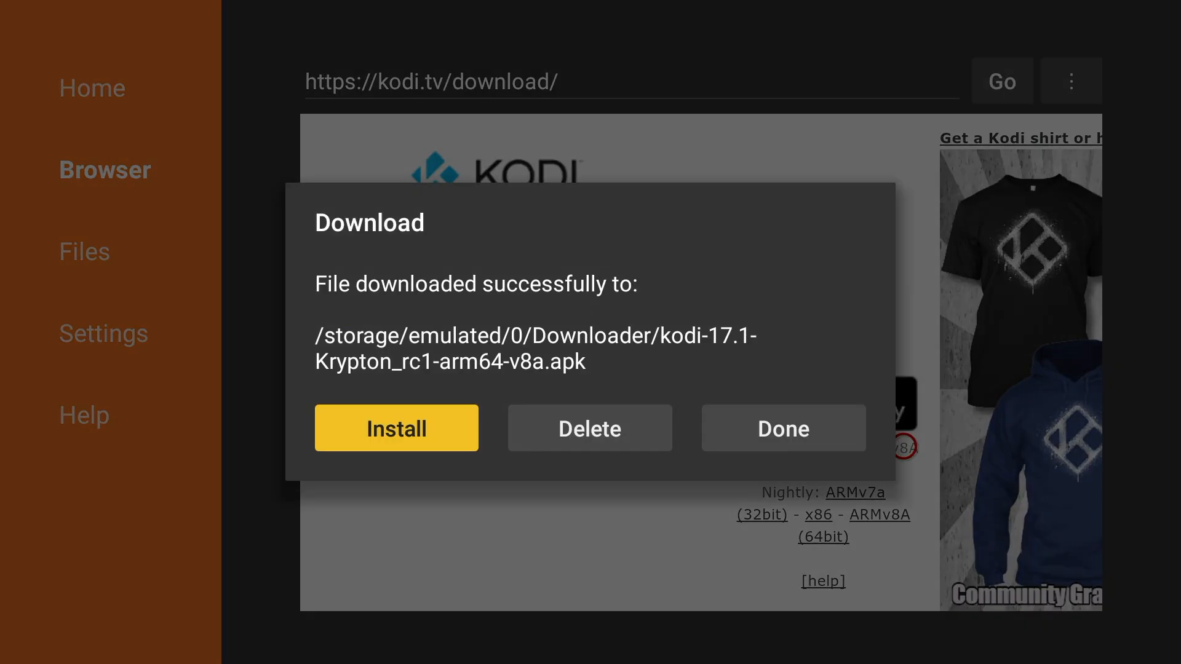
pyautogui.click(589, 428)
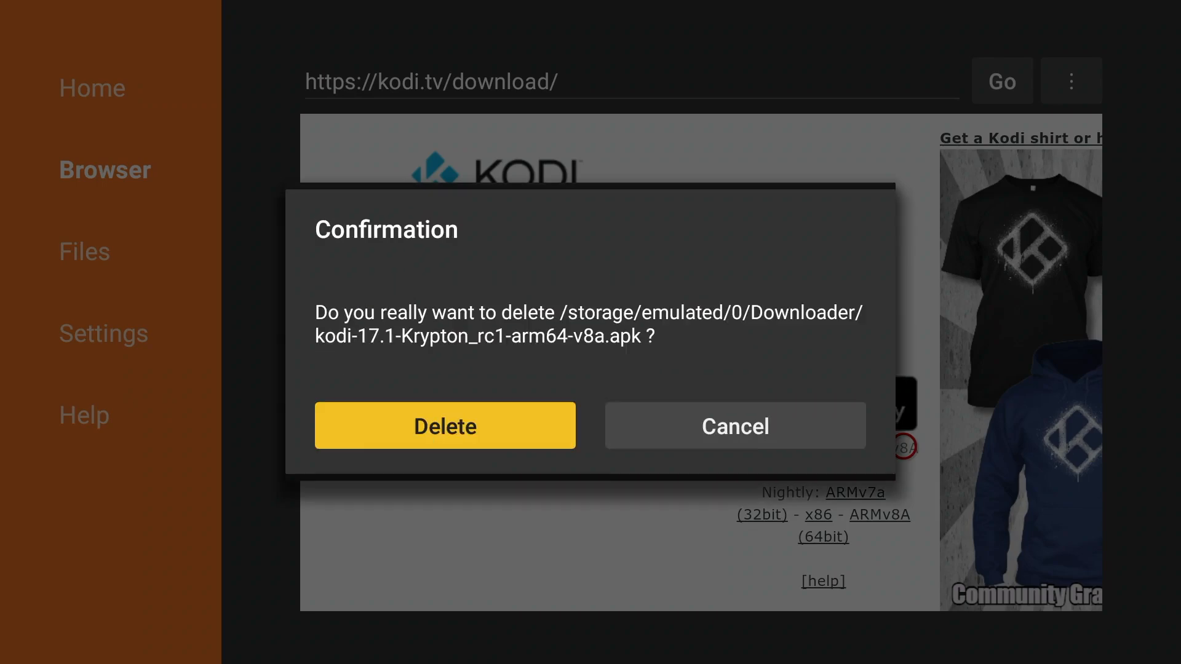
pyautogui.click(443, 426)
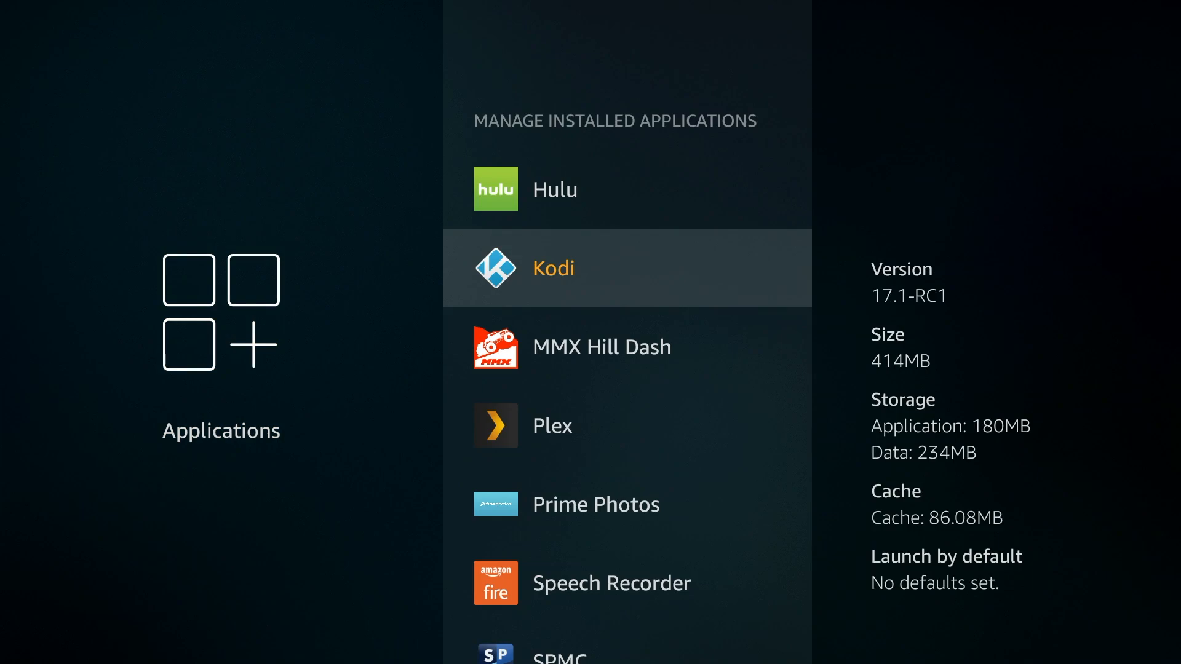
pyautogui.click(552, 268)
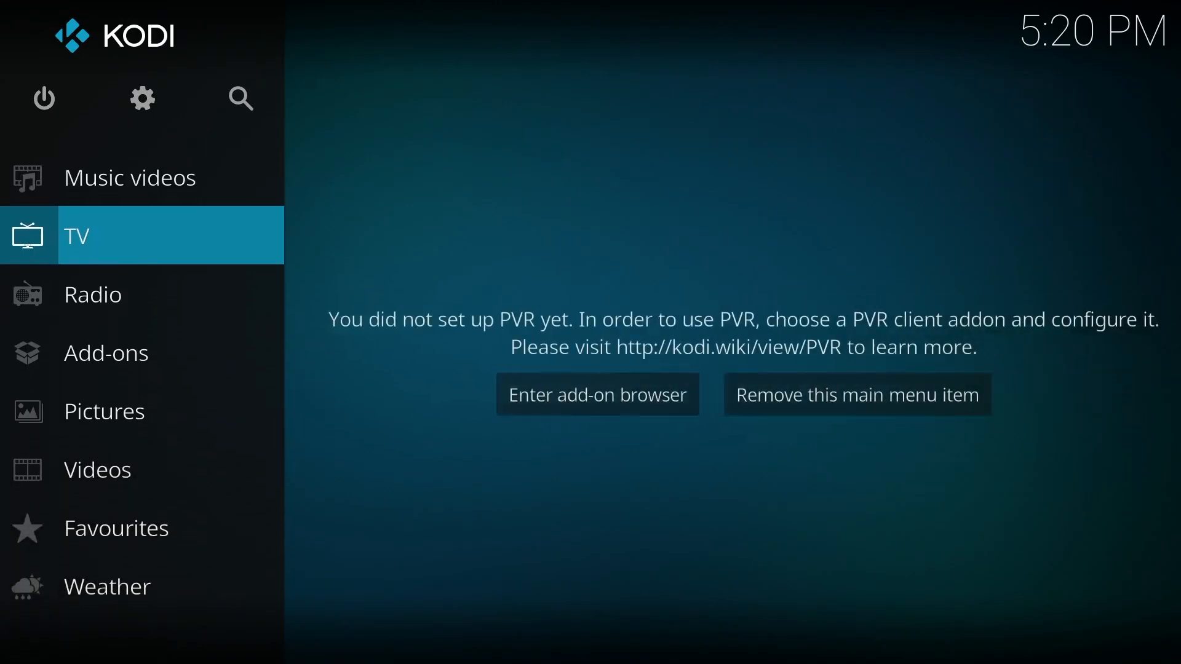
pyautogui.click(106, 353)
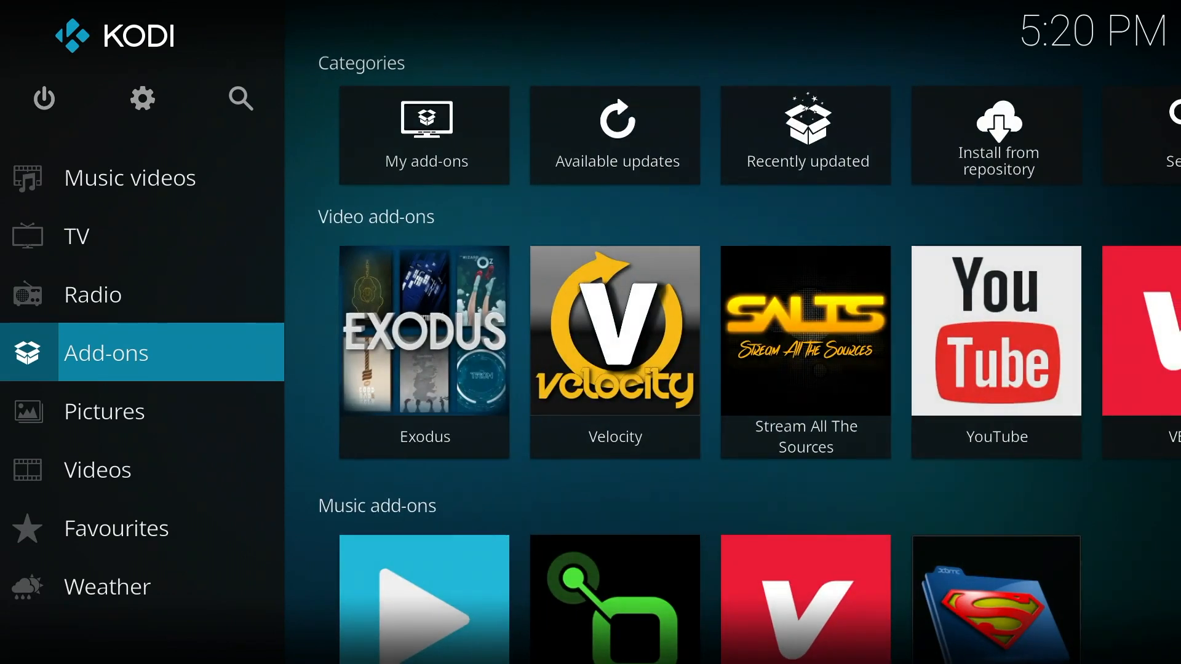